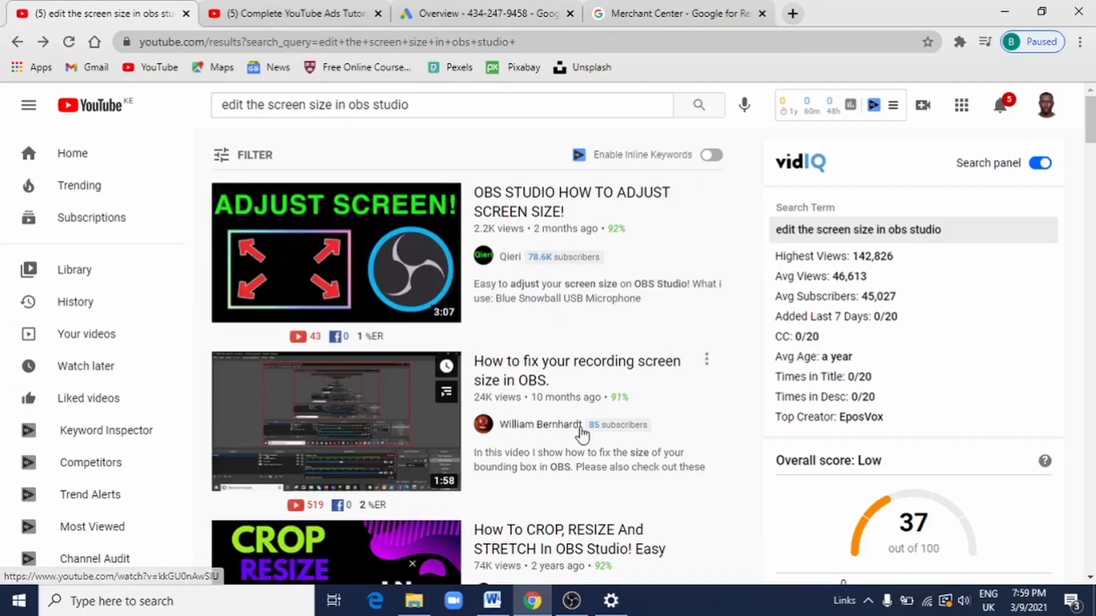
{"action": "mouse_move", "coordinate": [573, 479]}
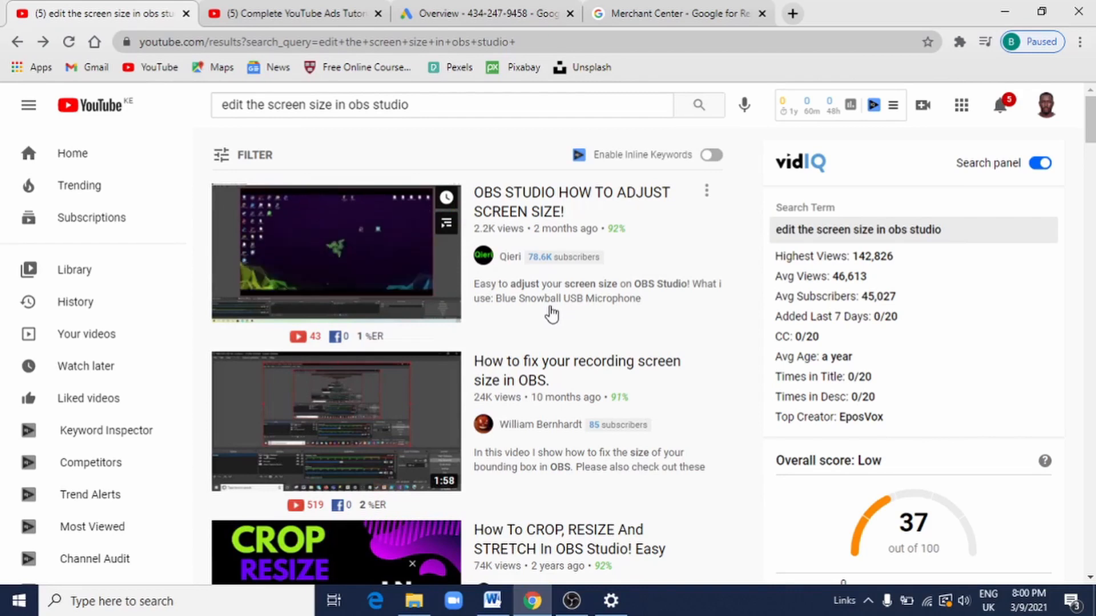
- Bring OBS to the front, deselect, then select the Display Capture source in the preview
{"action": "left_click", "coordinate": [570, 601]}
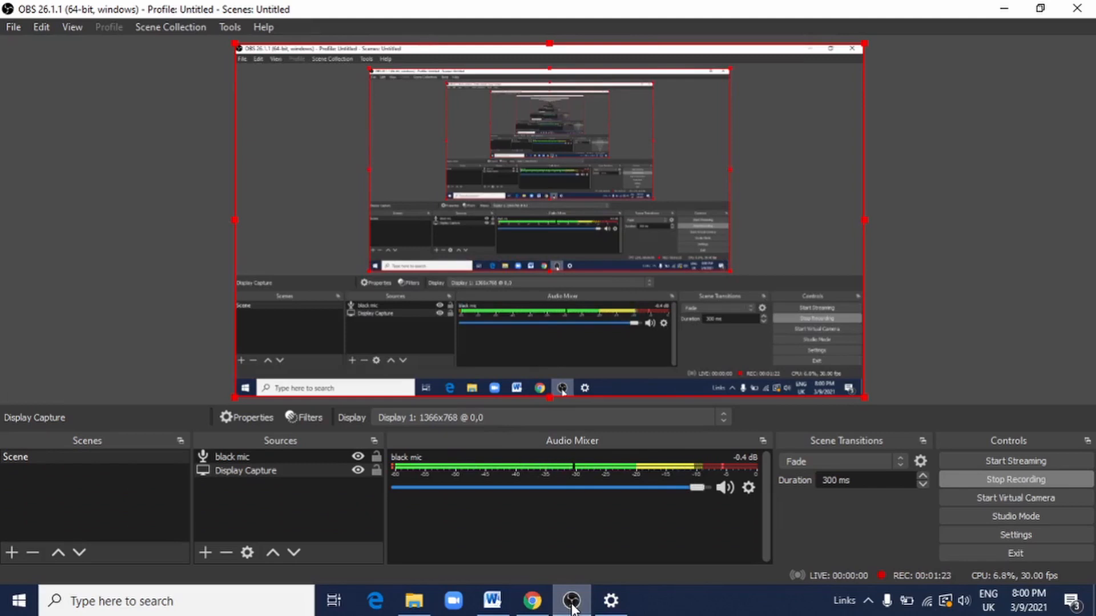
{"action": "left_click", "coordinate": [304, 243]}
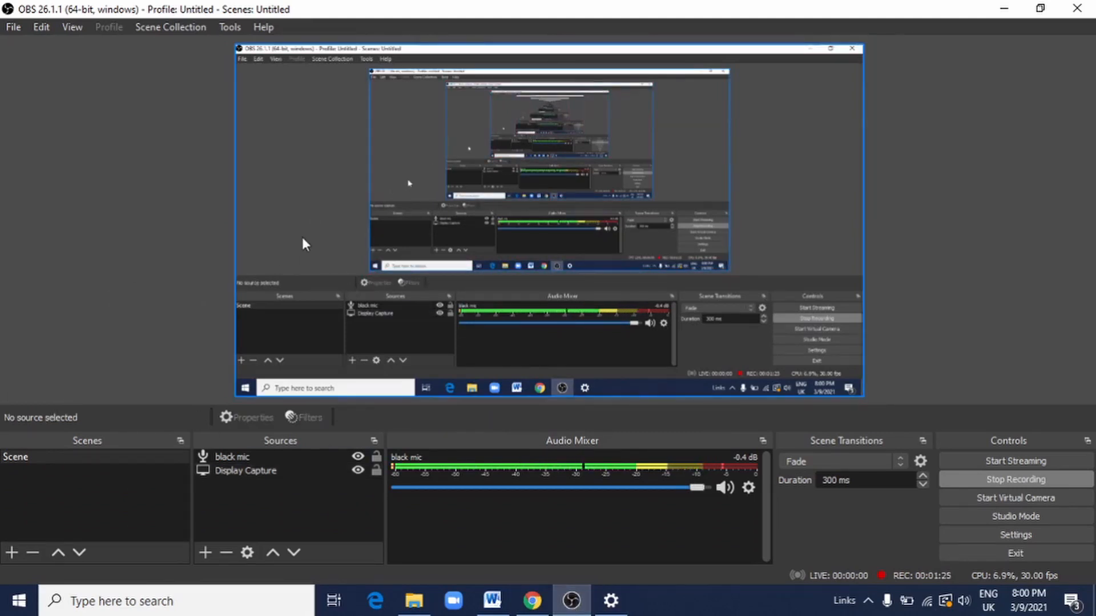
{"action": "left_click", "coordinate": [246, 471]}
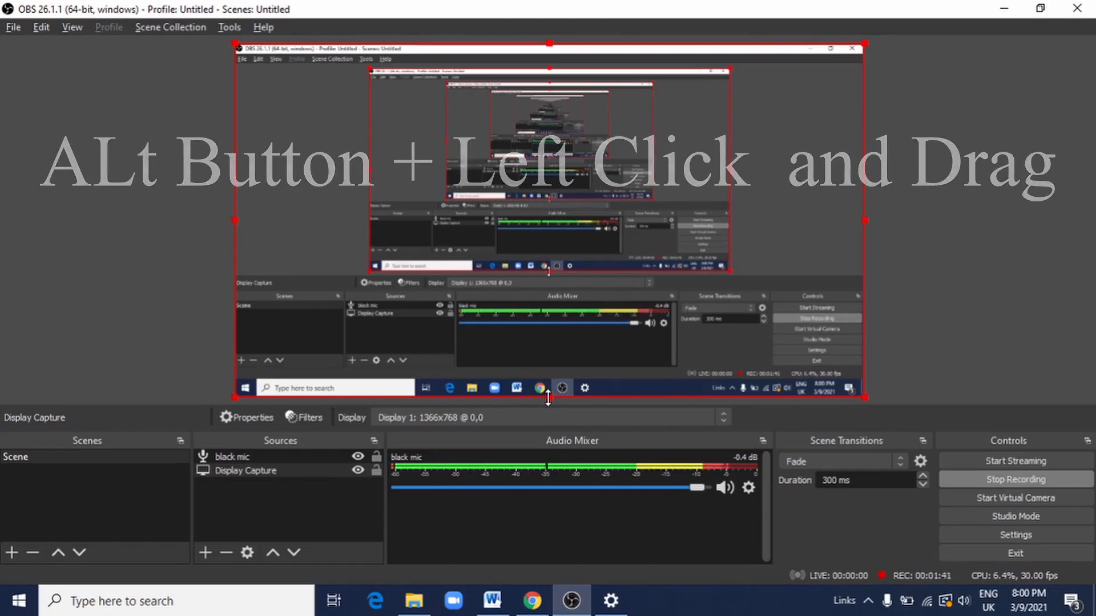
- Alt-drag the Display Capture's bottom edge upward to crop off the taskbar strip
{"action": "left_click_drag", "start_coordinate": [549, 400], "coordinate": [551, 385]}
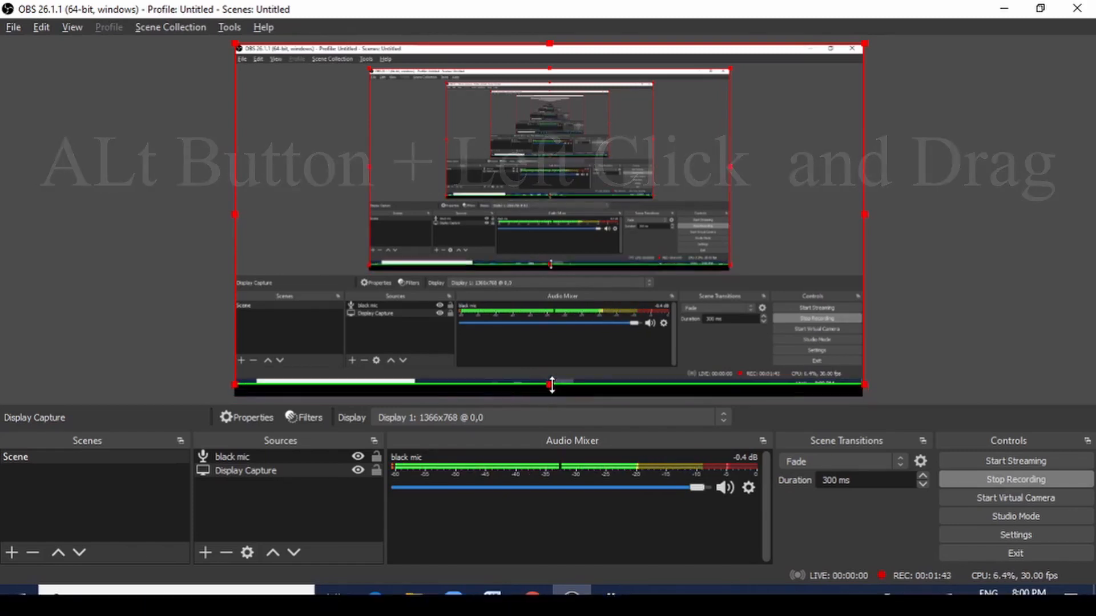
{"action": "left_click_drag", "start_coordinate": [552, 385], "coordinate": [552, 380]}
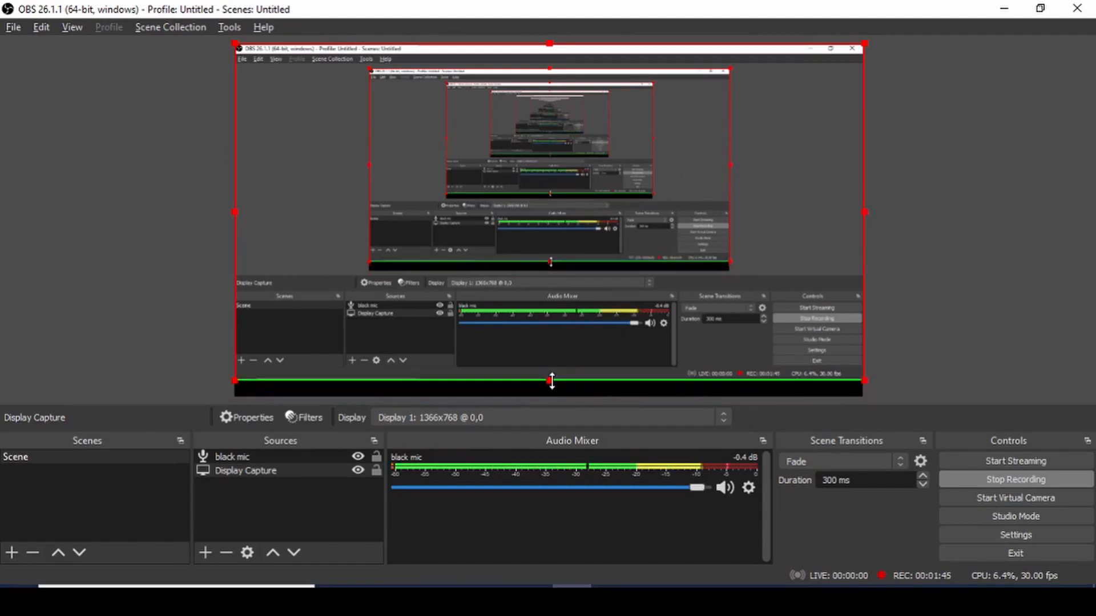
{"action": "mouse_move", "coordinate": [549, 94]}
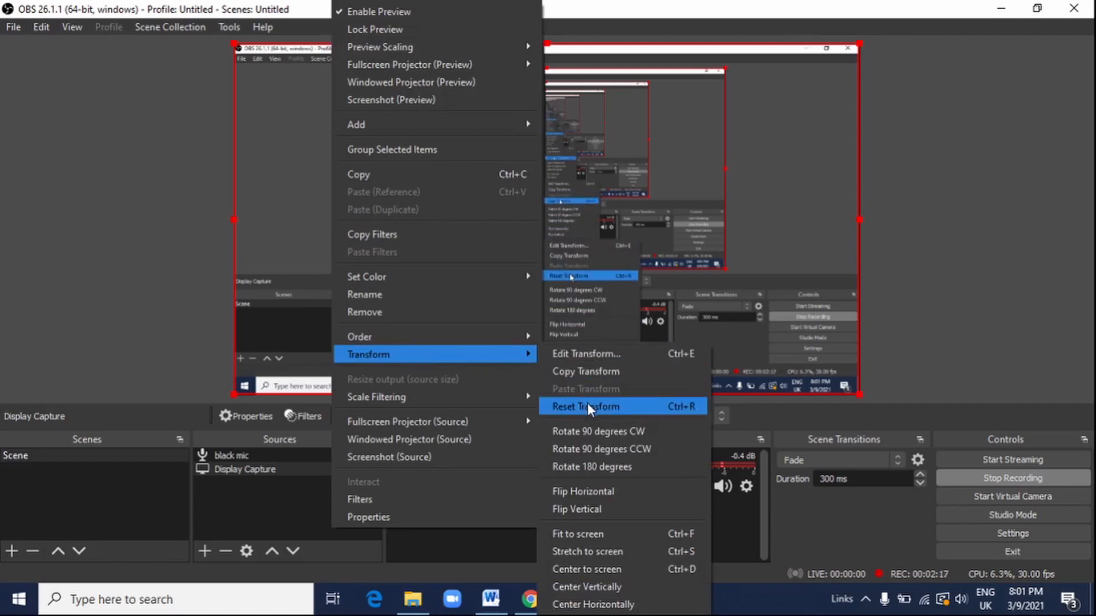
- Apply Reset Transform to restore the full uncropped capture with the taskbar
{"action": "left_click", "coordinate": [587, 407]}
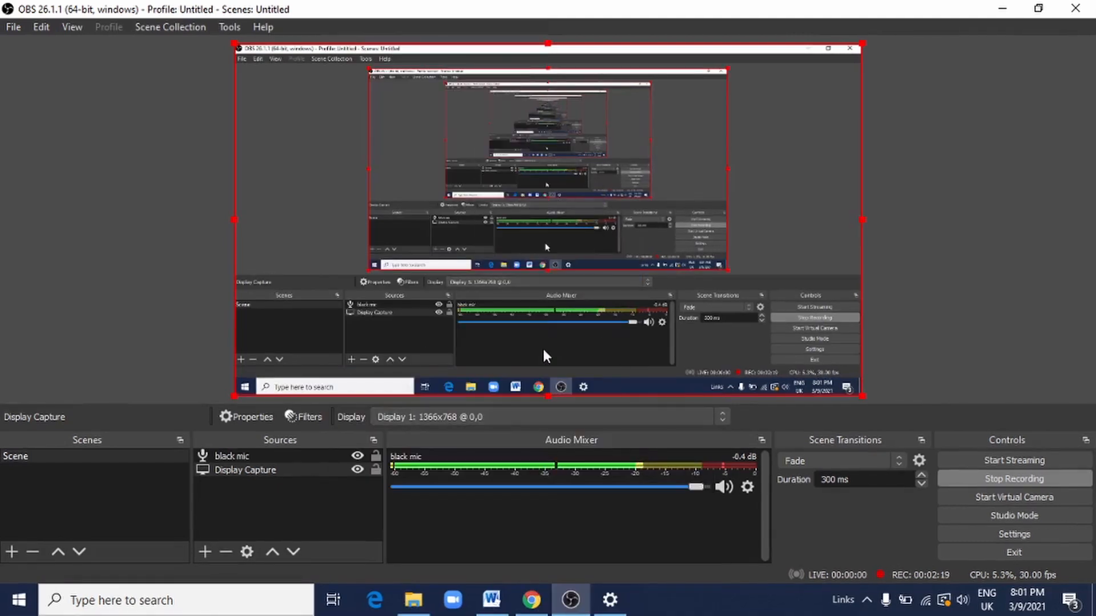